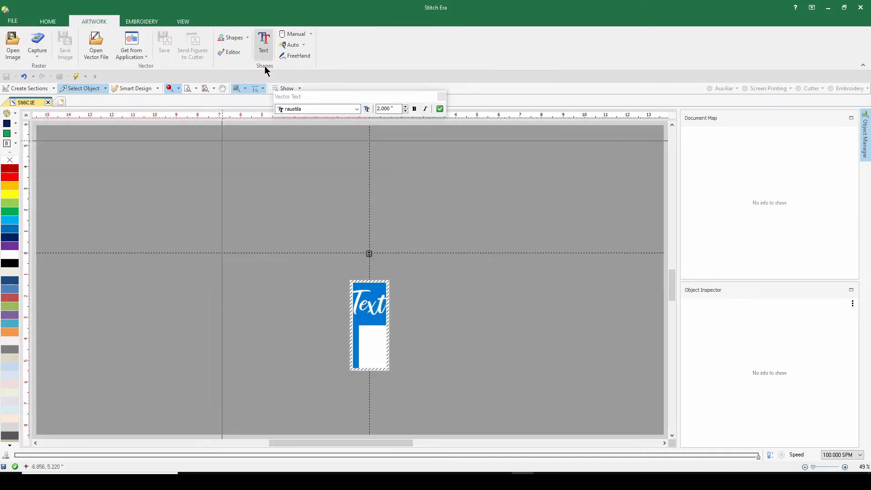
# - Set the vector text to 'Daddy' in the raustila script font
pyautogui.click(48, 21)
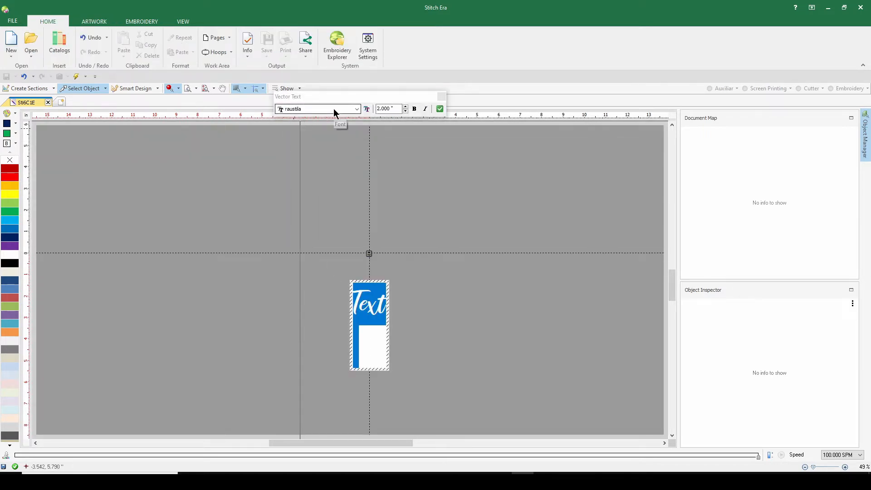
pyautogui.click(356, 109)
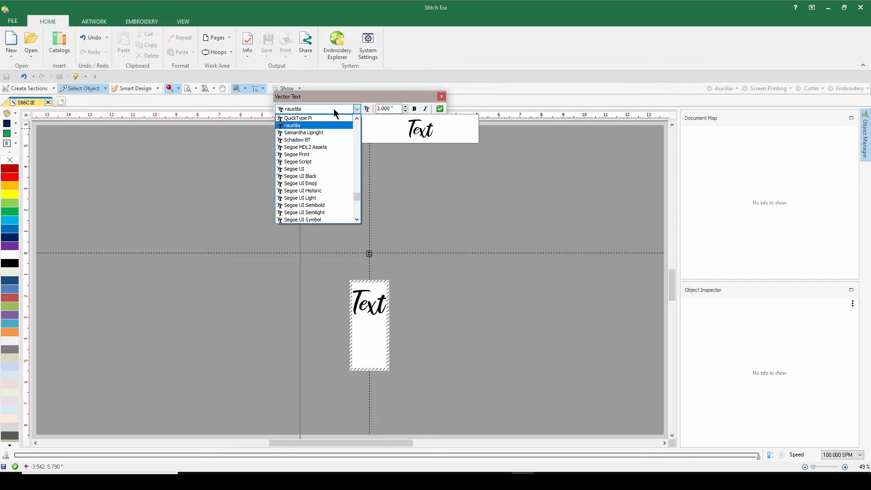
pyautogui.moveTo(314, 126)
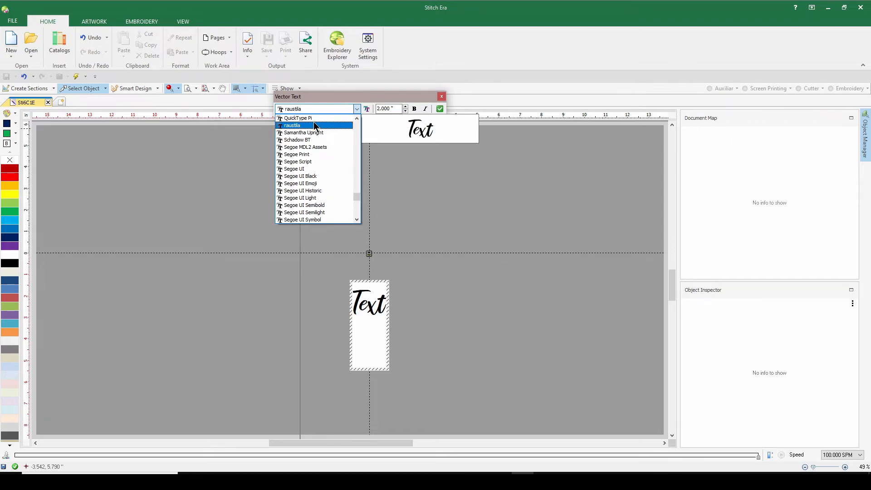
pyautogui.click(291, 125)
pyautogui.write('Daddy')
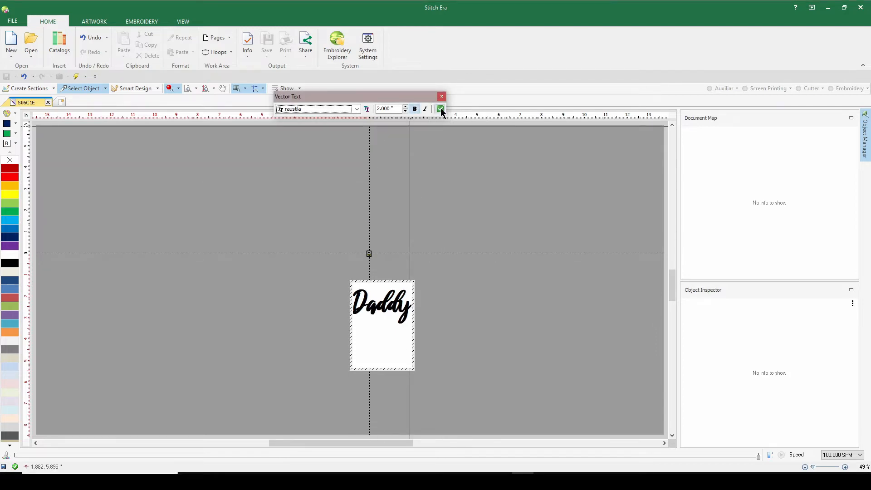
# - Create the Daddy text and expand its Vector Pack to list the five sections
pyautogui.click(440, 109)
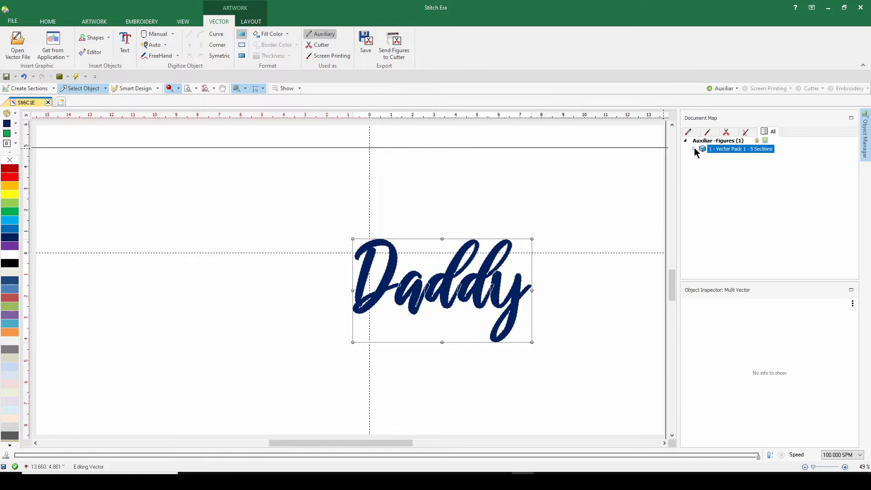
pyautogui.click(693, 148)
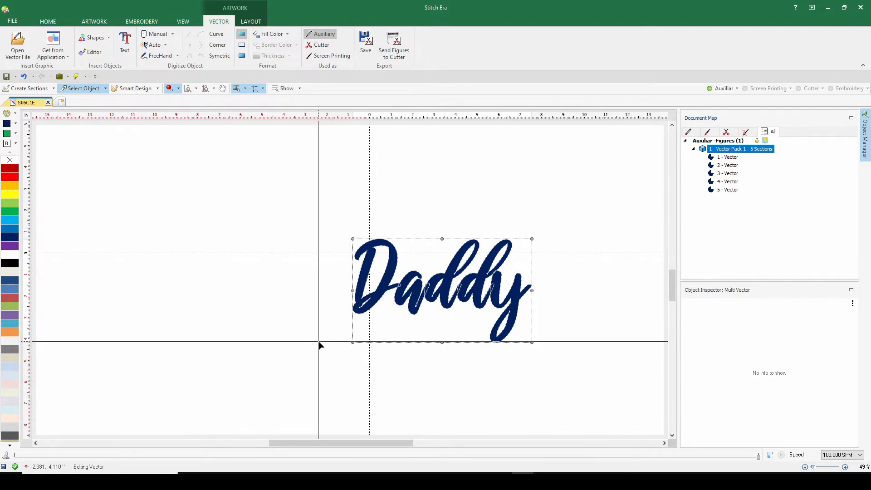
pyautogui.click(47, 21)
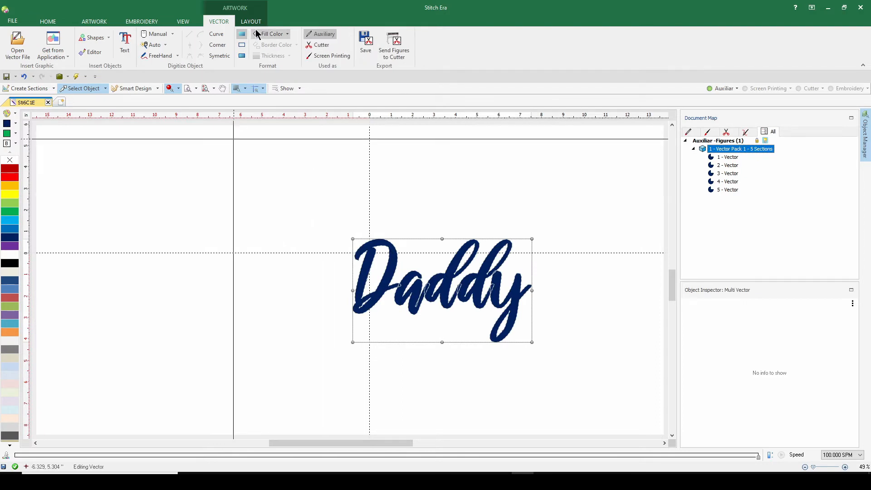
# - Merge the five Daddy sections into one vector using Combine Vectors > Addition
pyautogui.click(250, 21)
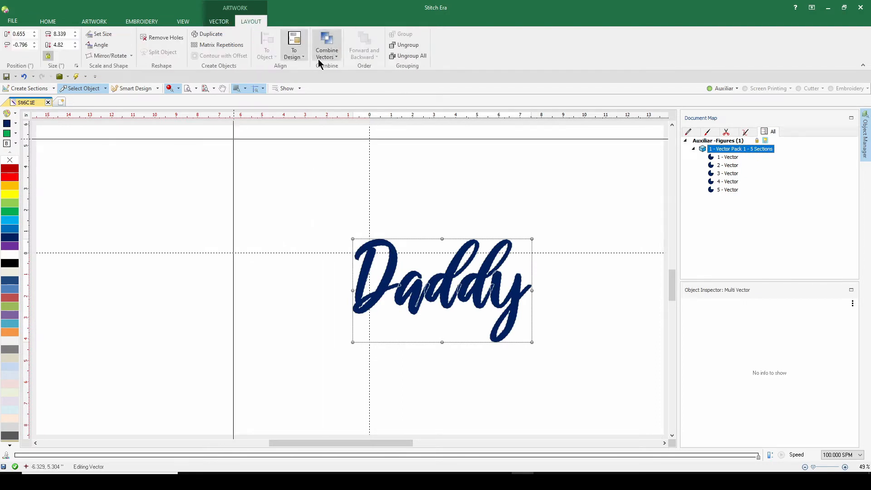
pyautogui.click(326, 50)
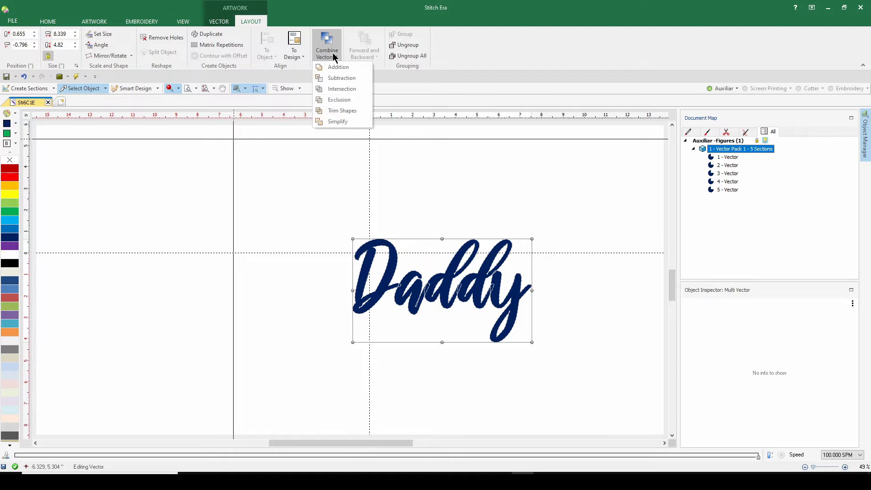
pyautogui.moveTo(337, 66)
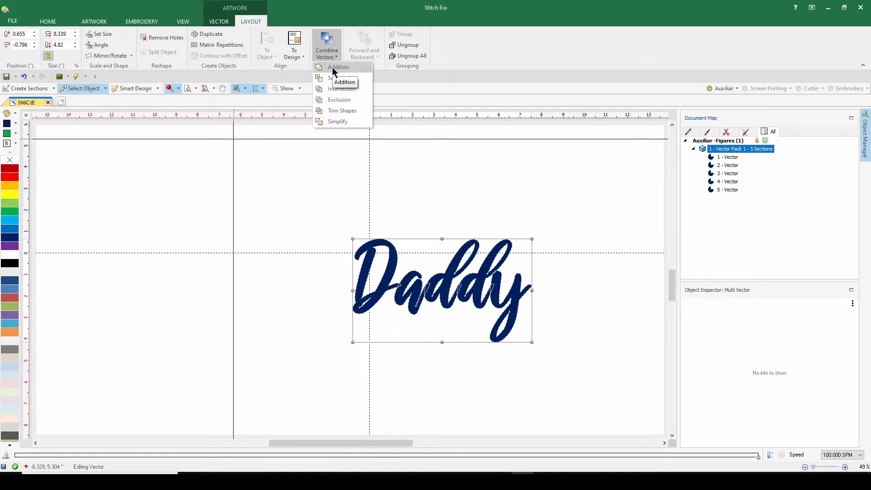
pyautogui.click(338, 67)
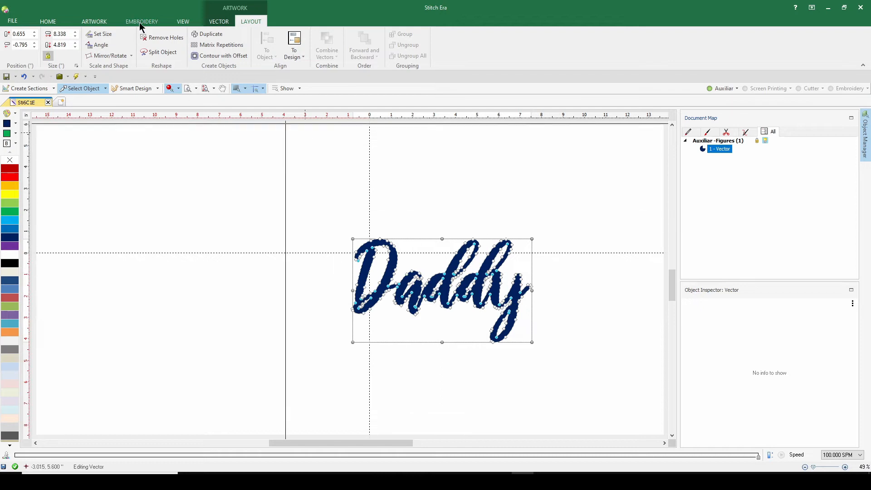
pyautogui.moveTo(230, 70)
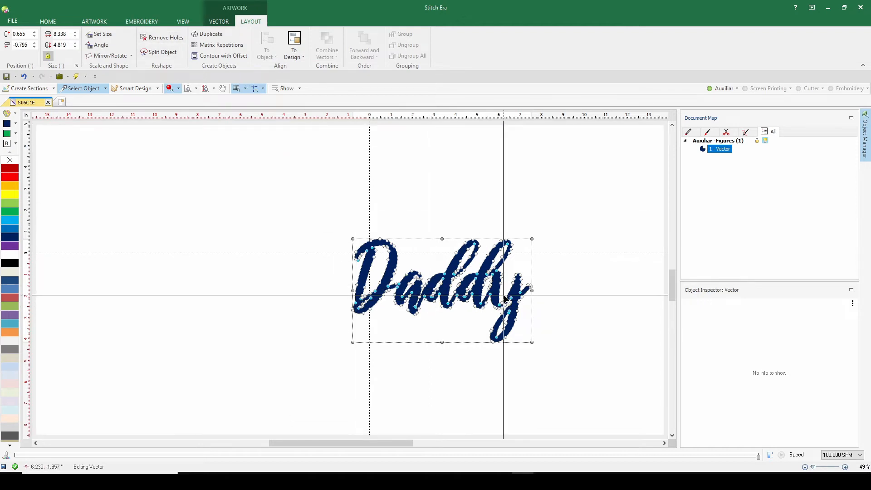
pyautogui.click(183, 22)
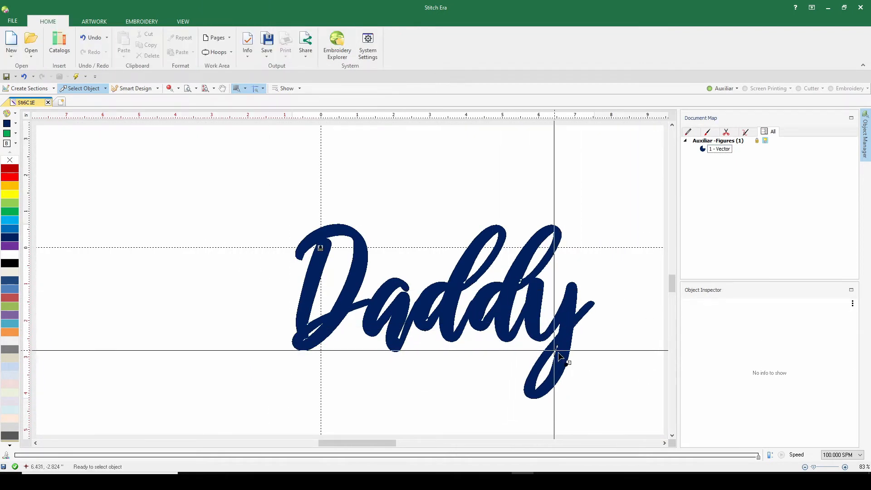
# - Pan to show the whole merged Daddy shape with the Layout tools available
pyautogui.moveTo(559, 358); pyautogui.dragTo(586, 345)
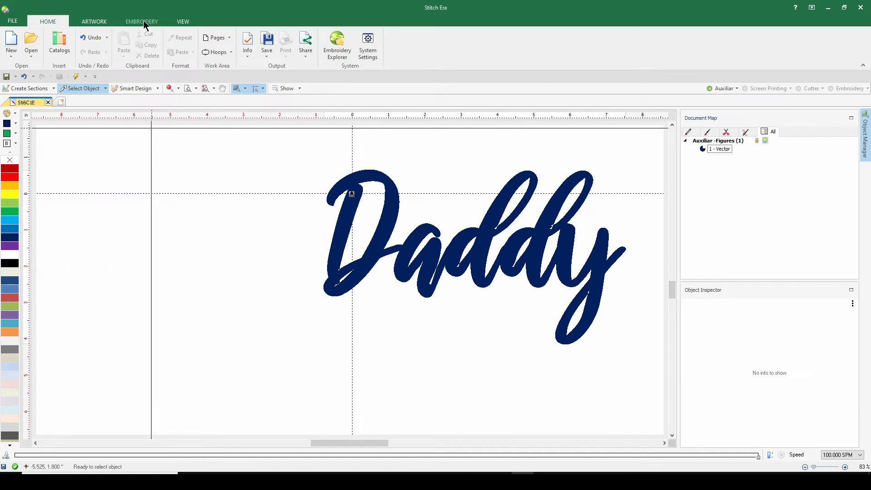
pyautogui.moveTo(154, 40)
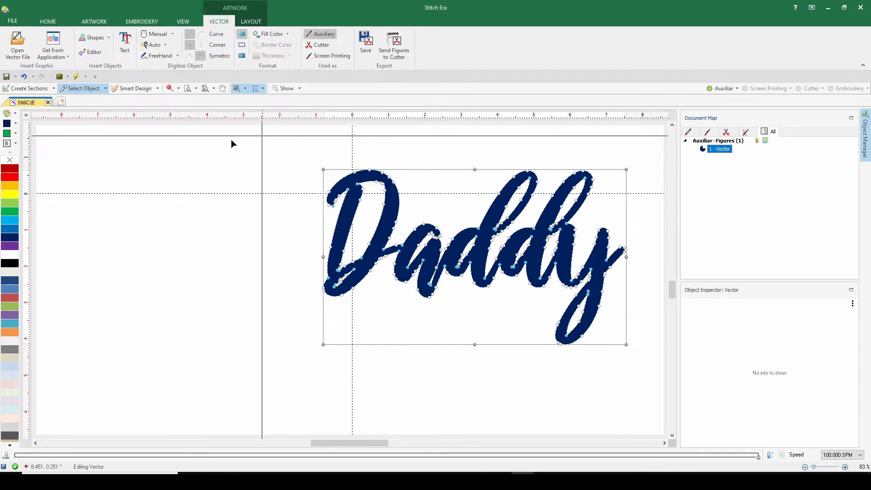
pyautogui.click(250, 21)
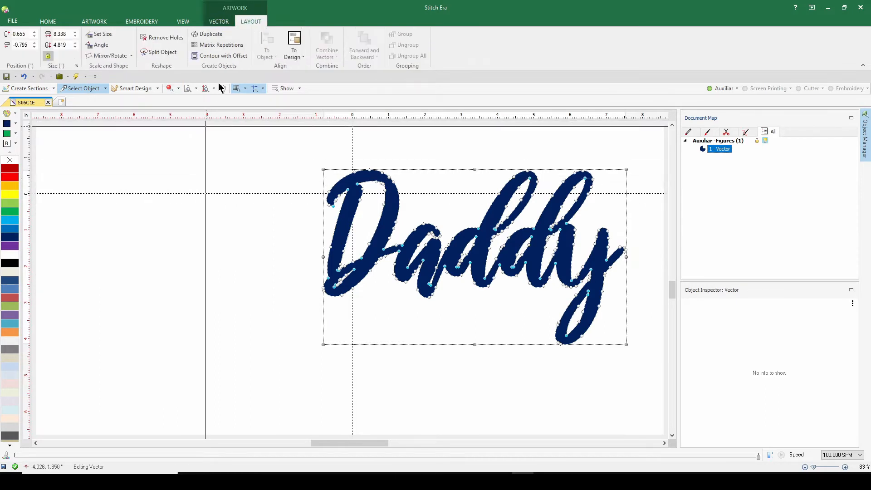
# - Apply the out-B1-50A outer contour preset, adding two 1 mm borders around Daddy
pyautogui.click(223, 55)
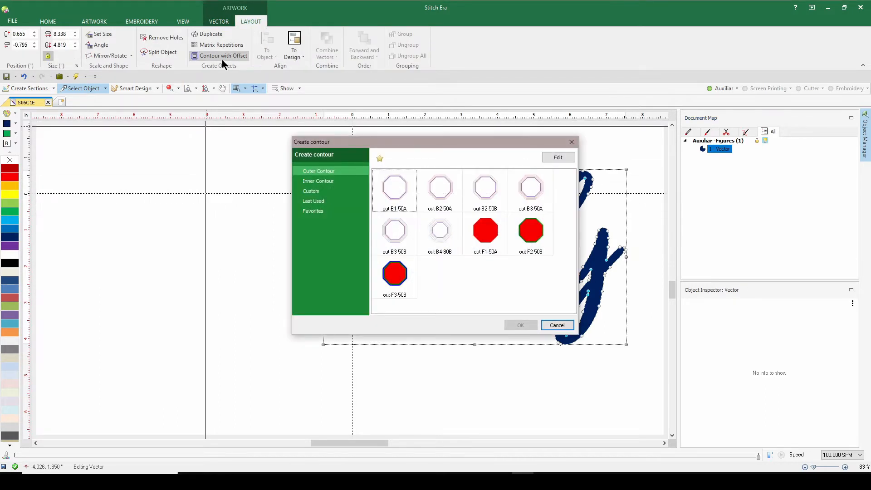
pyautogui.click(394, 190)
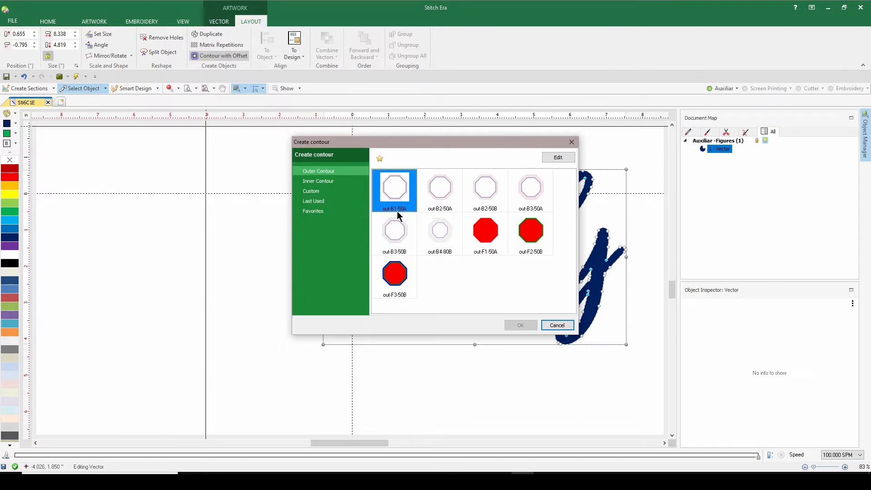
pyautogui.moveTo(403, 190)
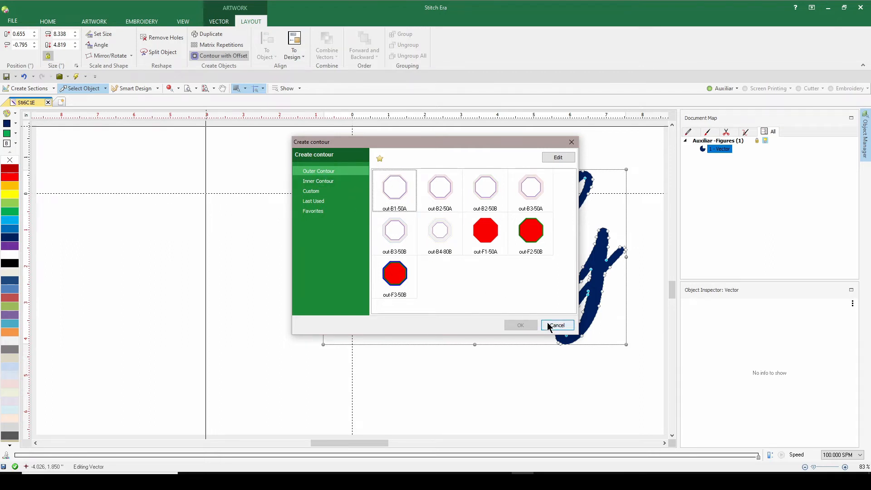
pyautogui.click(394, 190)
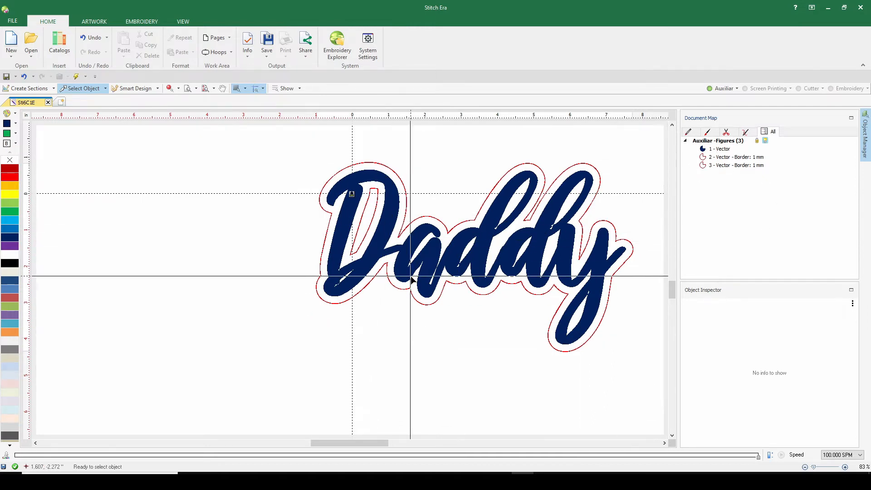
# - Delete the small inner border vector '3 - Vector' inside the D
pyautogui.click(727, 157)
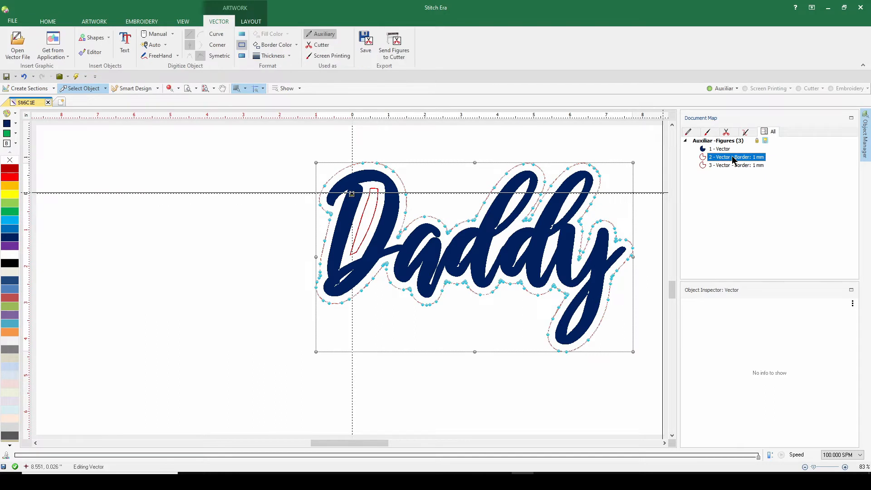
pyautogui.click(733, 165)
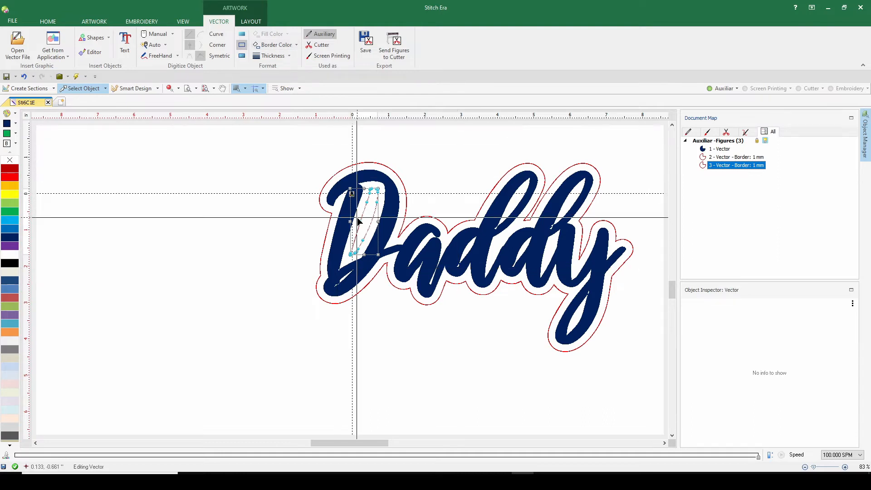
pyautogui.rightClick(736, 165)
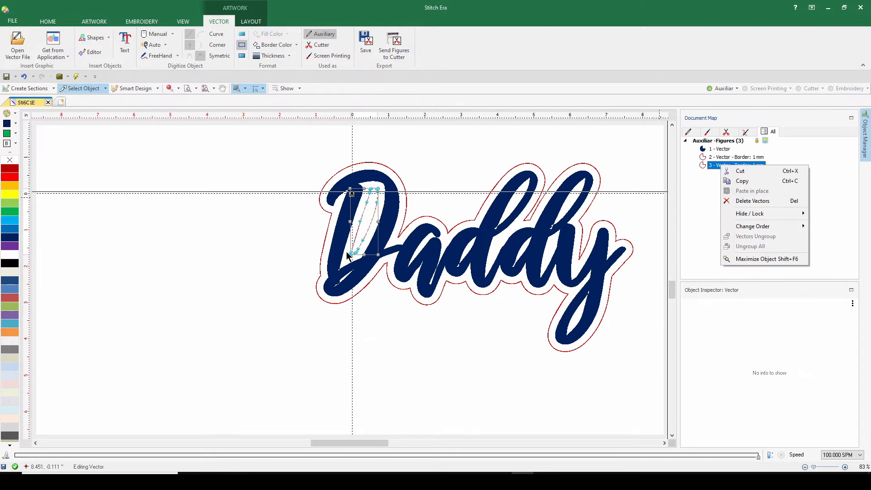
pyautogui.moveTo(328, 177)
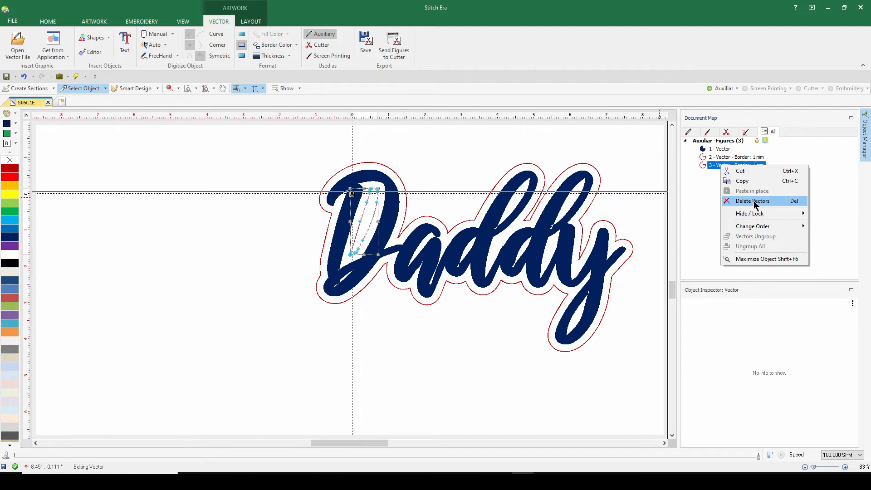
pyautogui.click(752, 200)
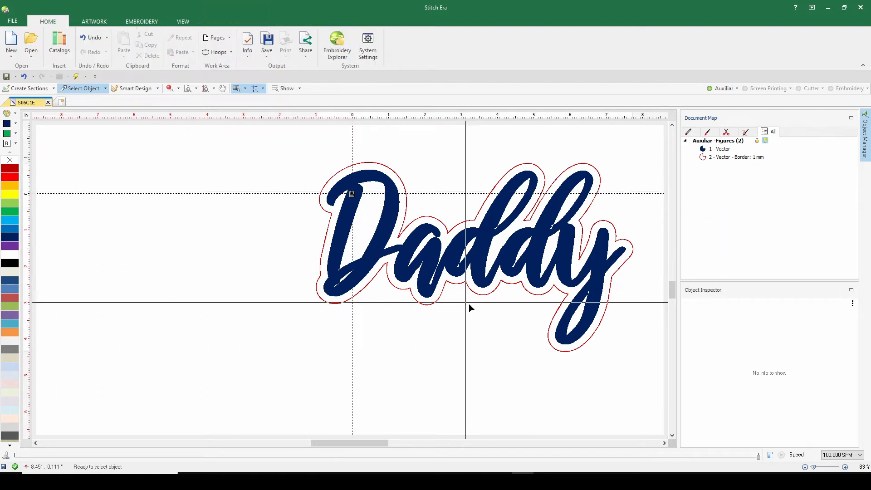
# - Make the outer border vector a solid red fill with no border color
pyautogui.click(720, 149)
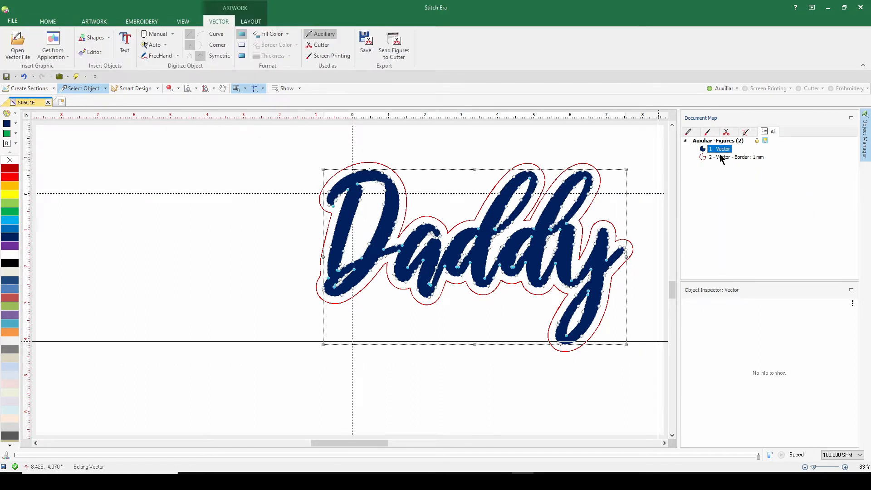
pyautogui.click(735, 156)
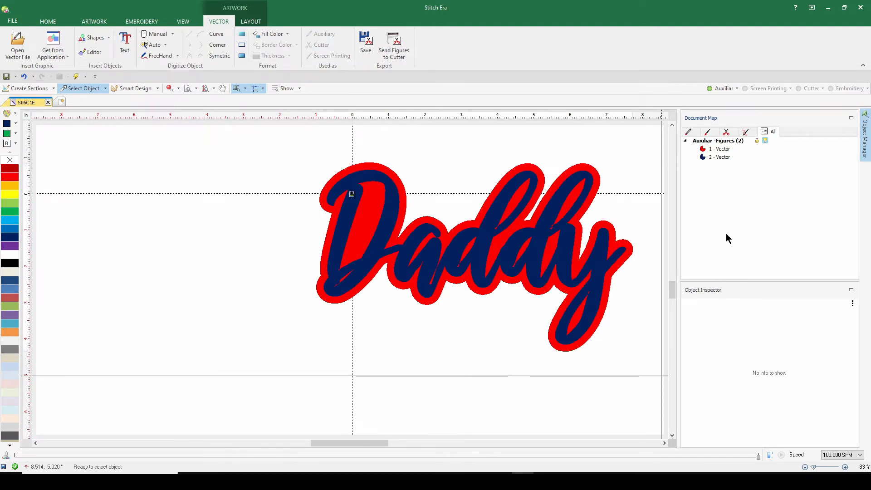
pyautogui.click(47, 21)
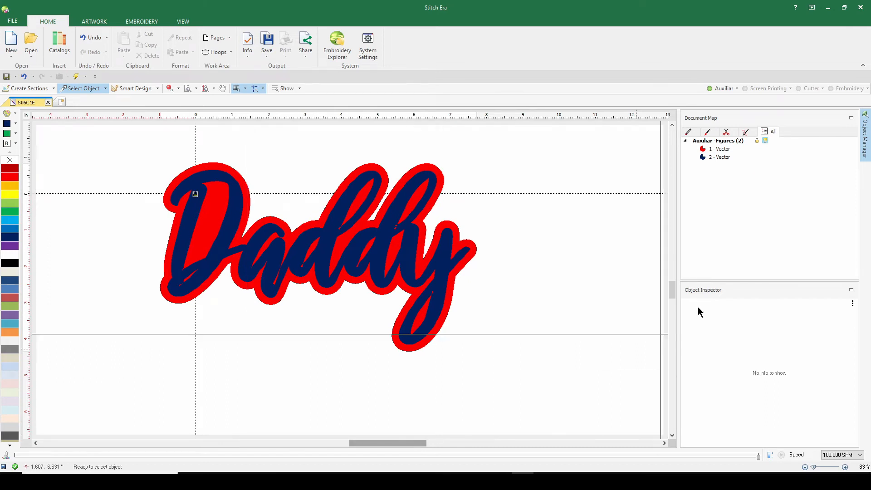
pyautogui.moveTo(723, 156)
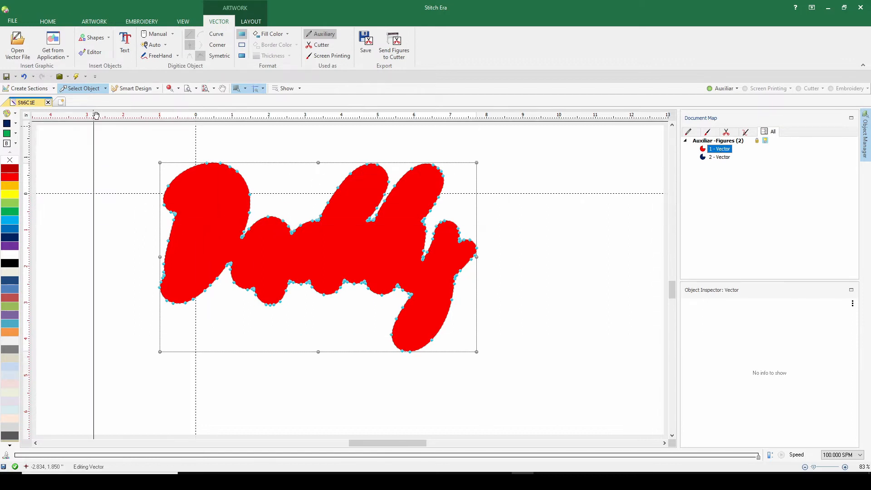
# - Launch Art to Stitch from the Embroidery tab for the red border shape
pyautogui.click(141, 21)
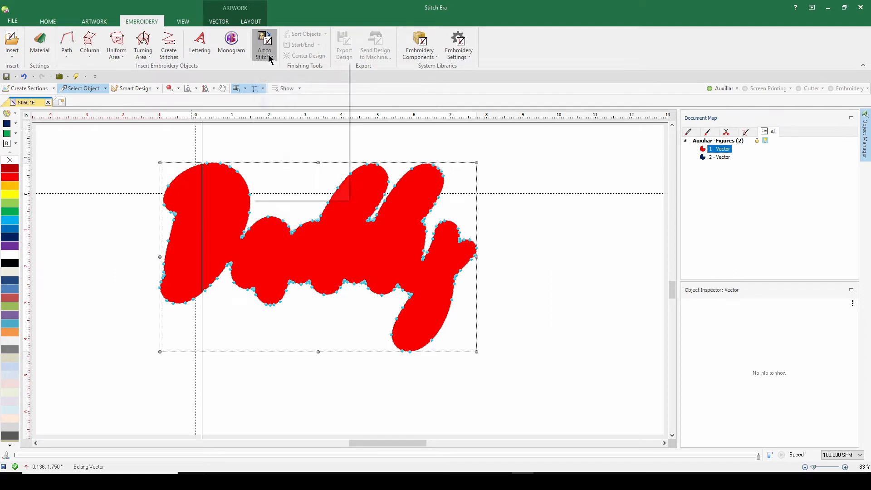
pyautogui.click(264, 44)
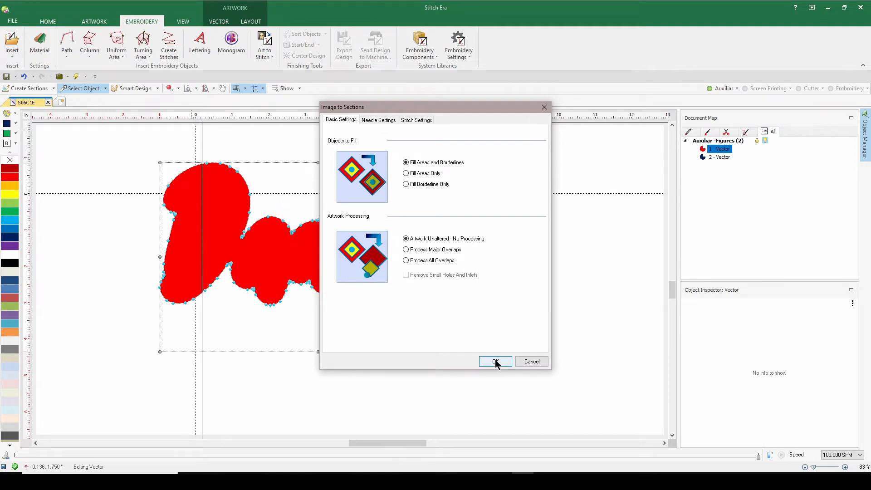
# - Convert fill areas and borderlines into a pattern-fill area with parallel underlay, reviewing its settings
pyautogui.click(494, 362)
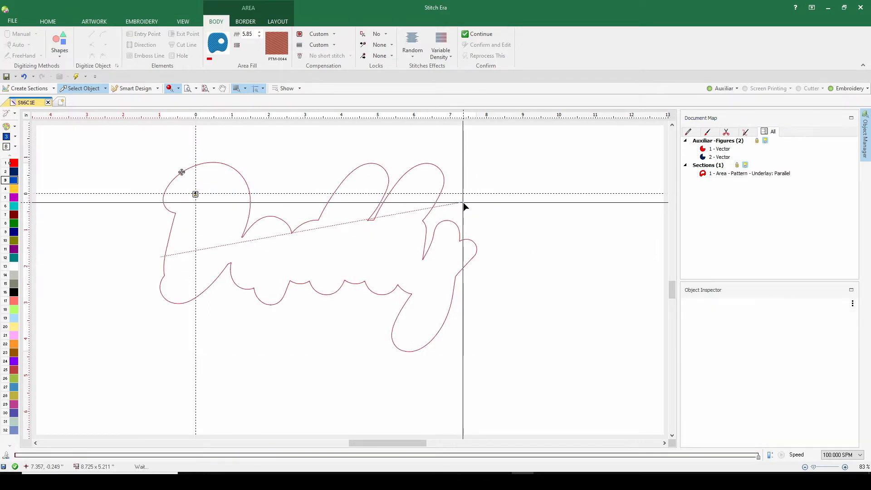
pyautogui.click(142, 21)
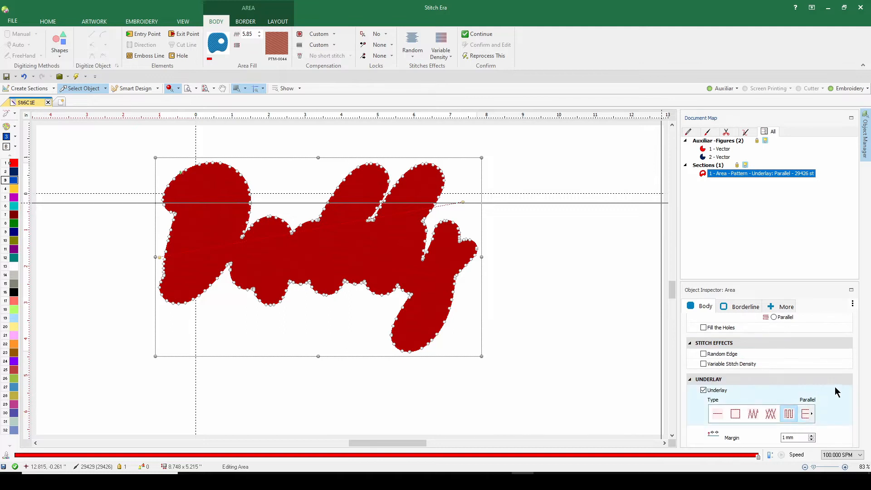
pyautogui.scroll(-3)
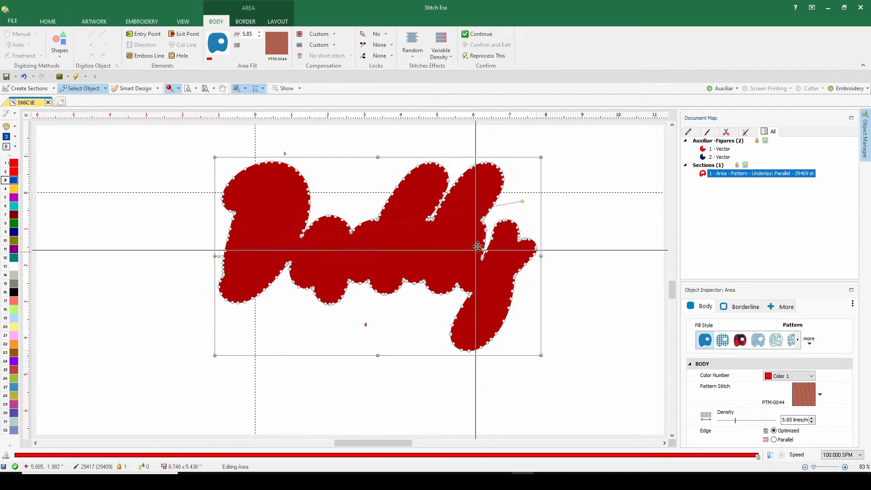
pyautogui.moveTo(479, 248); pyautogui.dragTo(479, 222)
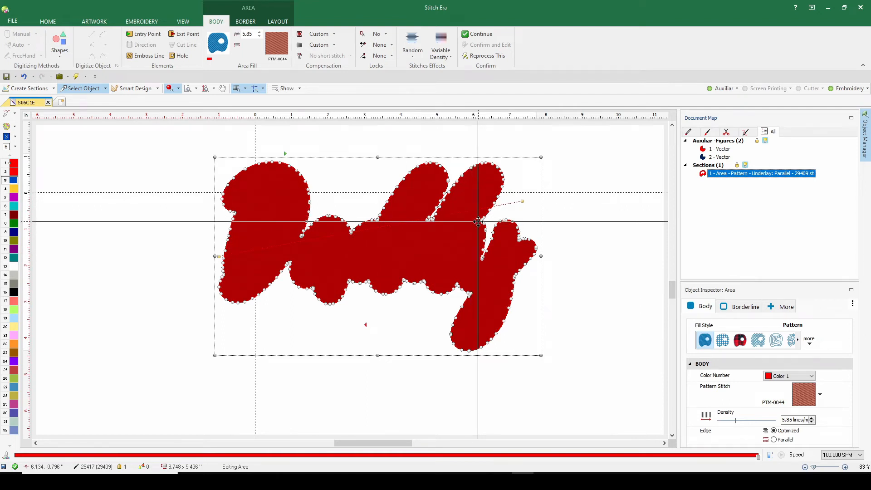
# - Stitch the red vector's borderline only, adding a satin zig-zag border of about 5,200 stitches
pyautogui.click(746, 306)
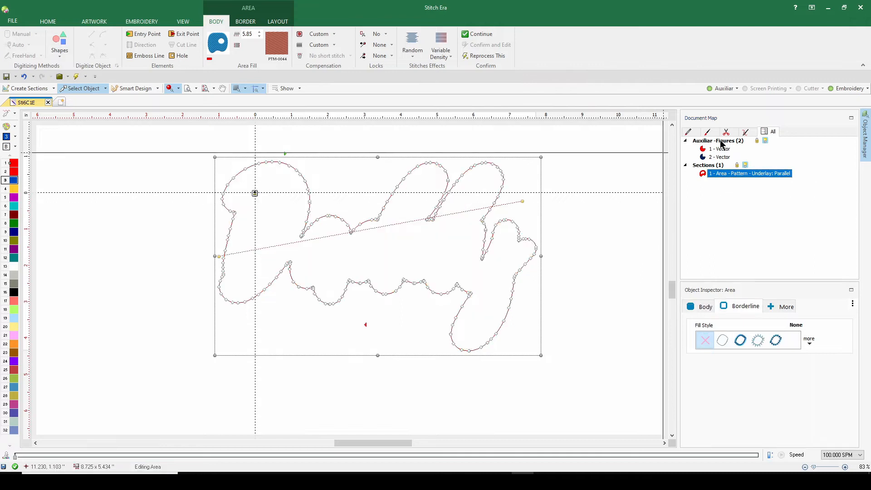
pyautogui.click(721, 149)
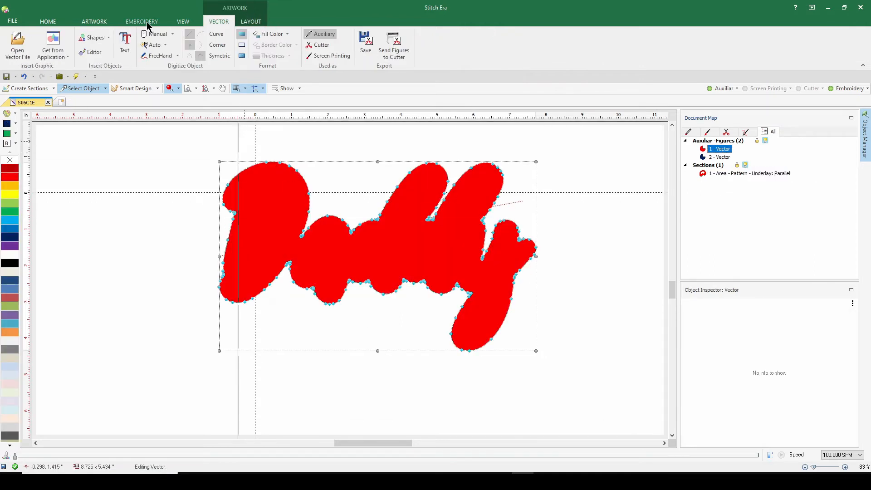
pyautogui.click(142, 22)
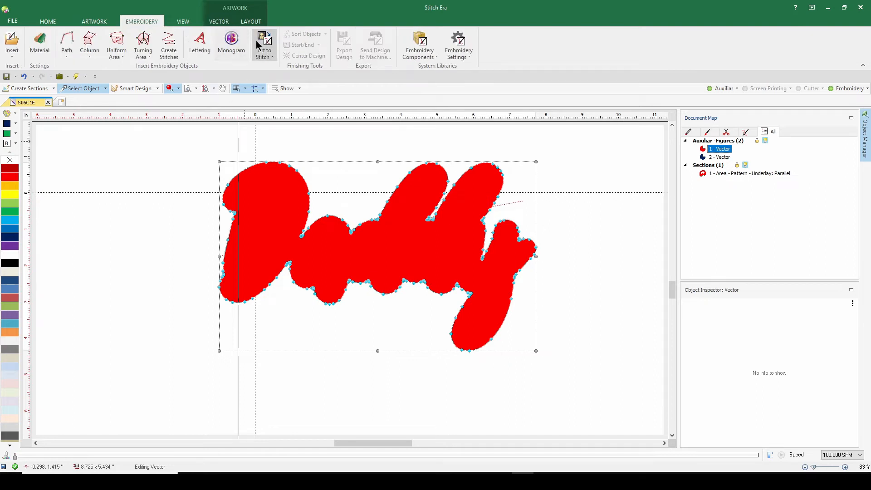
pyautogui.click(262, 44)
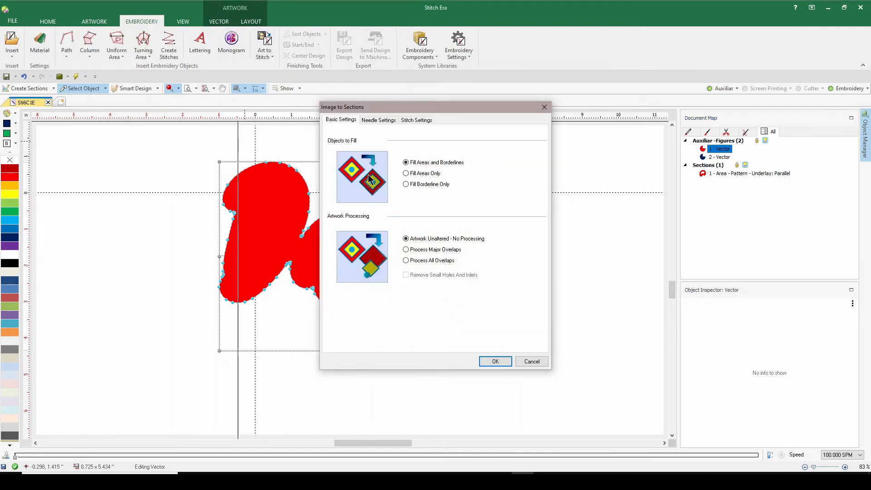
pyautogui.click(406, 184)
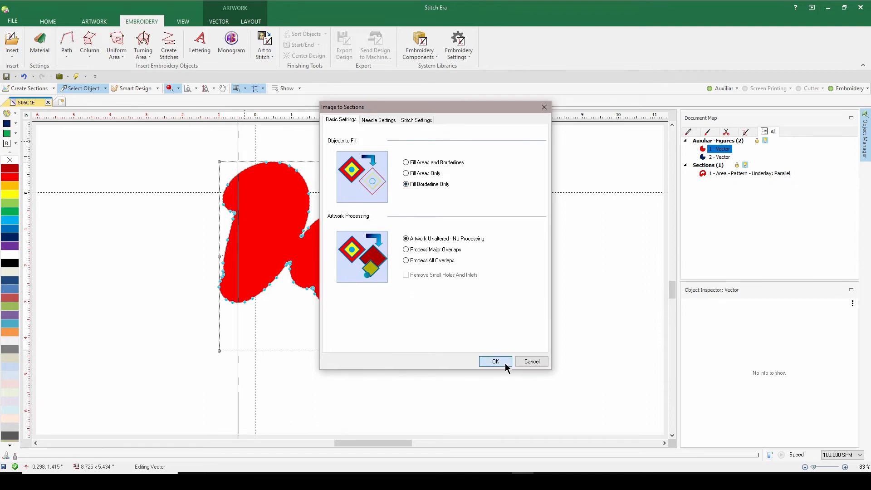
pyautogui.click(494, 361)
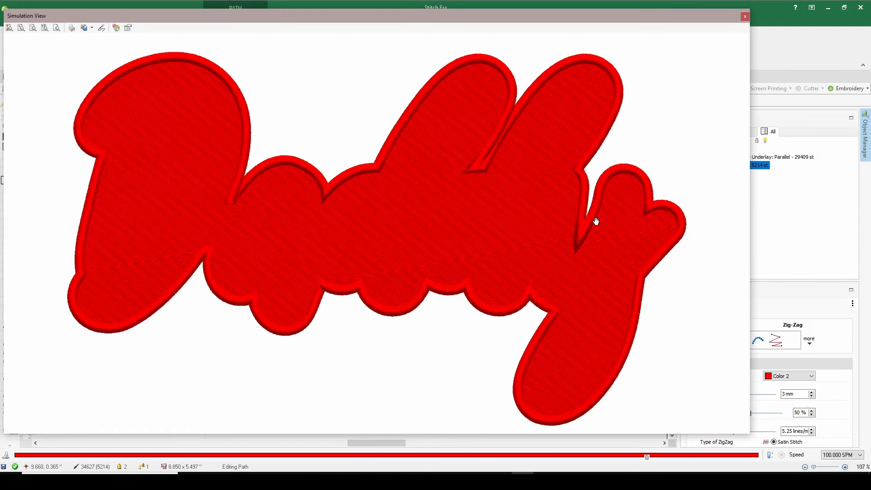
pyautogui.moveTo(246, 211)
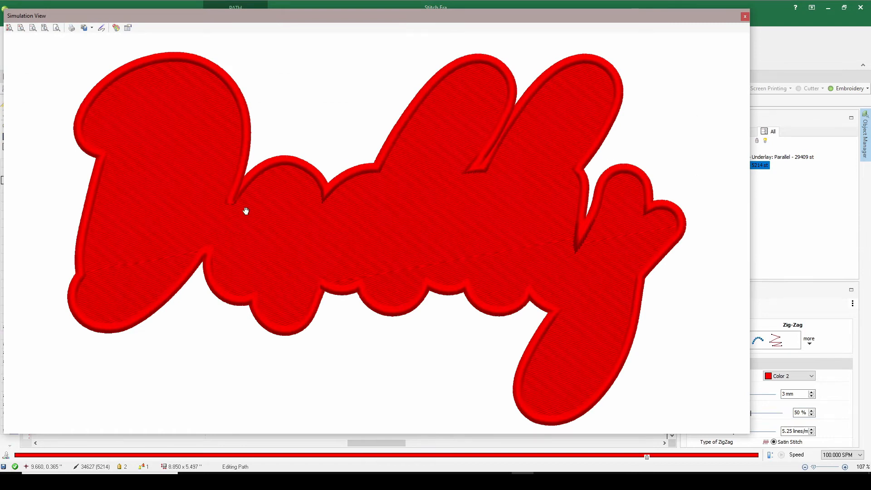
# - Close the stitch simulation to return to the design with its fill and zig-zag border
pyautogui.click(744, 16)
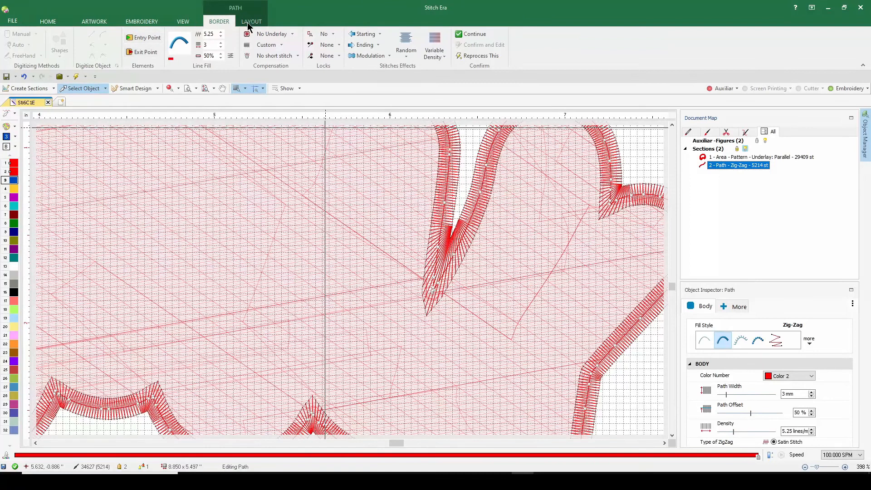
pyautogui.click(183, 21)
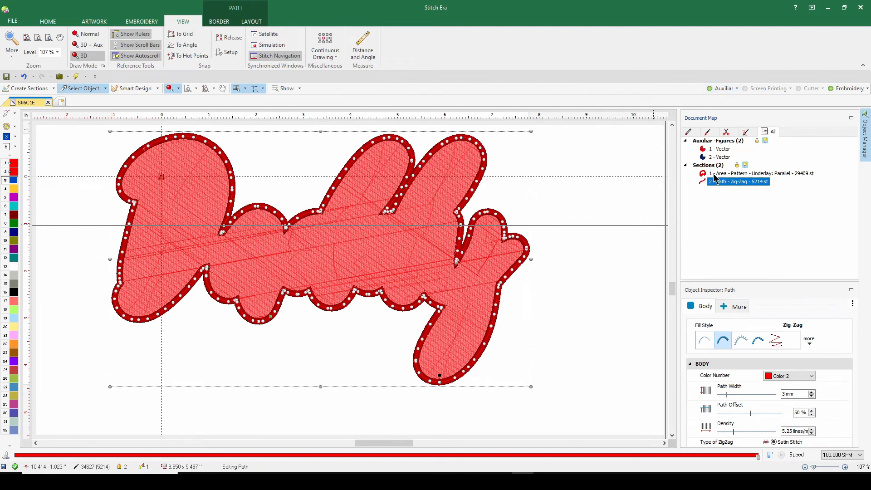
# - Delete the 2 - Path - Zig-Zag border object from the Document Map
pyautogui.rightClick(737, 181)
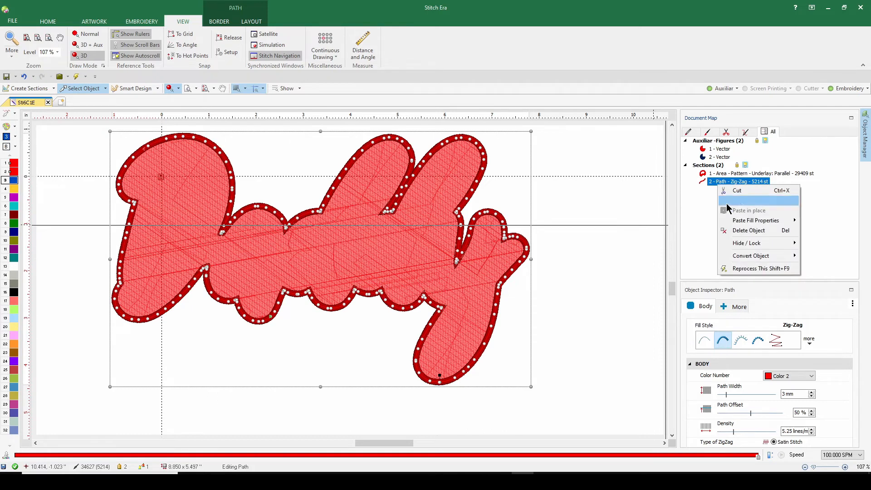
pyautogui.click(750, 230)
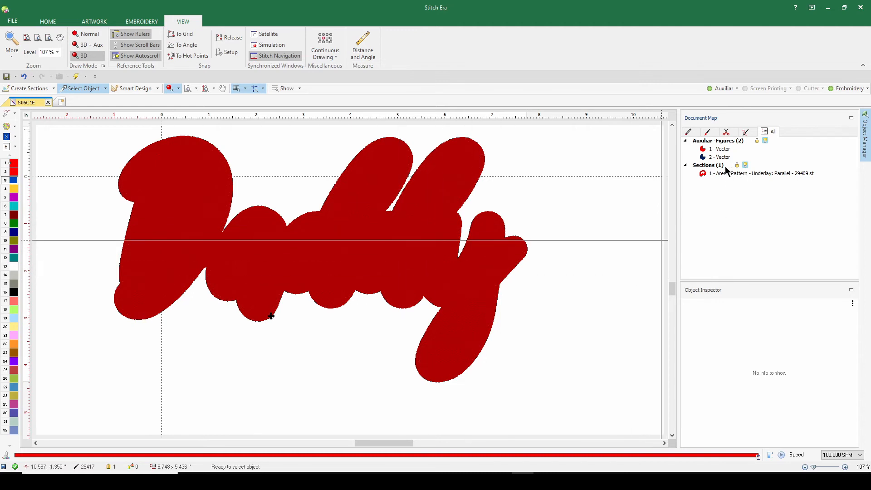
# - Convert 1 - Vector with Art to Stitch (Intelligent) using Fill Areas Only
pyautogui.click(719, 149)
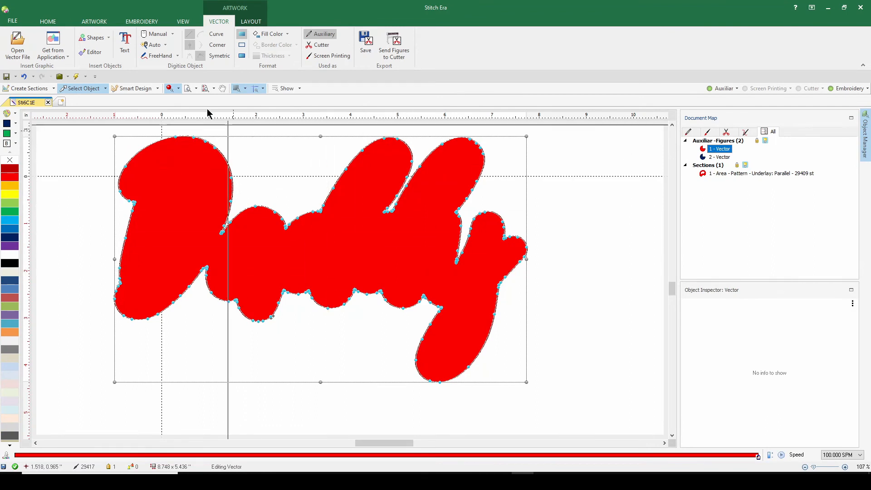
pyautogui.click(142, 22)
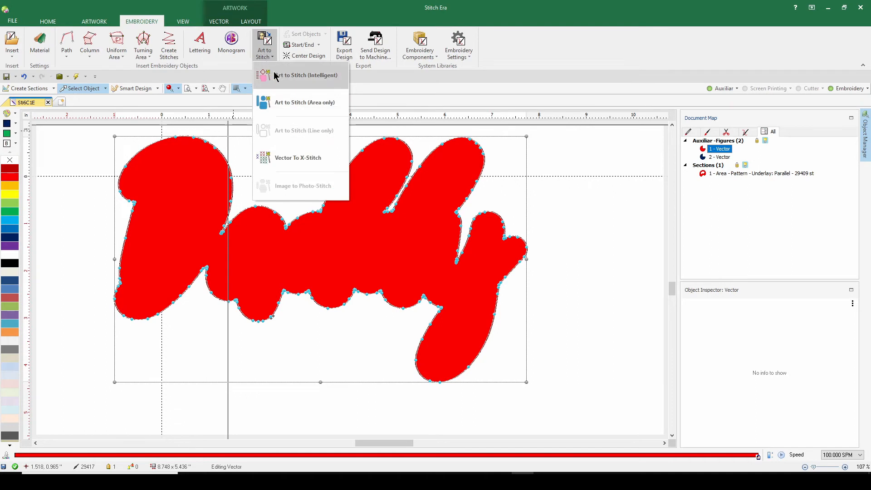
pyautogui.click(305, 74)
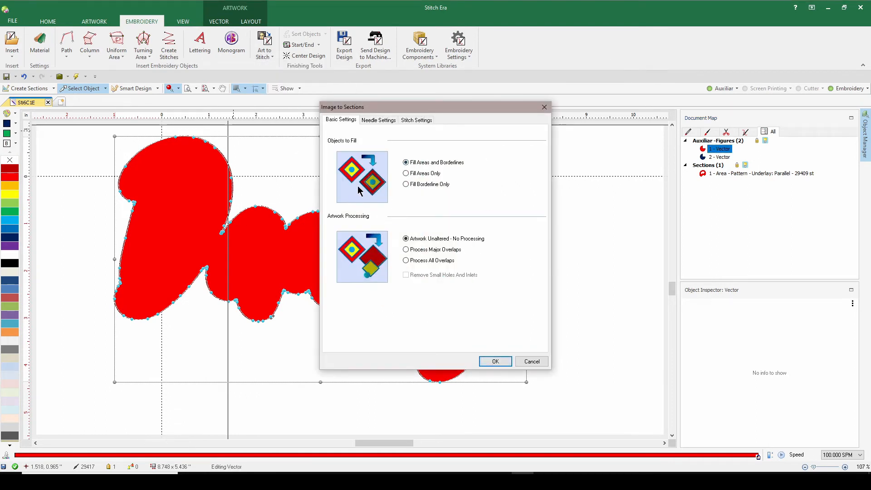
pyautogui.click(406, 173)
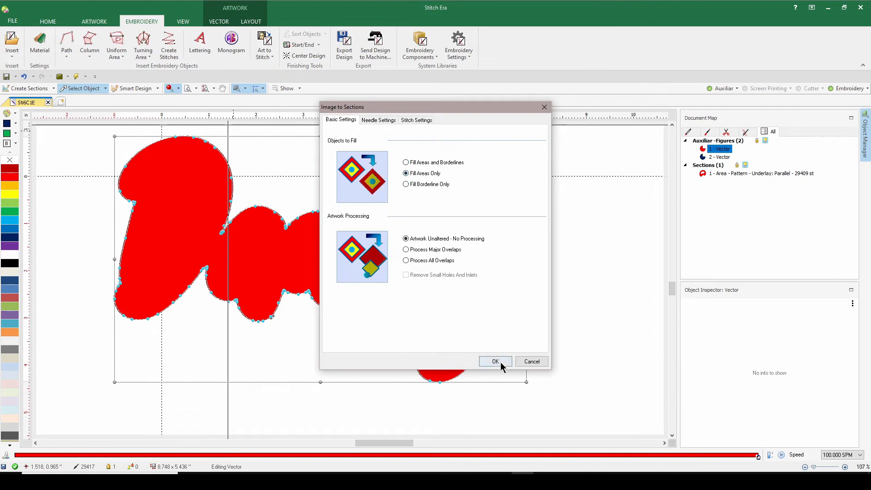
pyautogui.click(495, 361)
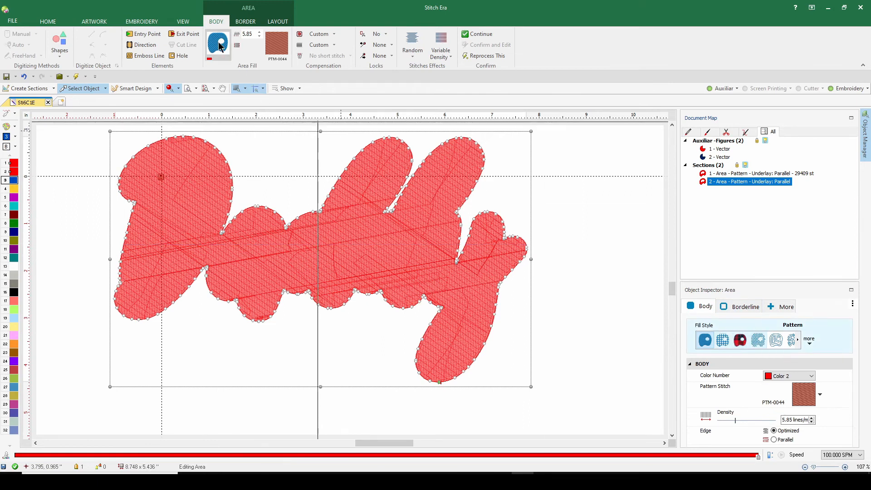
# - Change the new area's fill style to Cross Stitch at 2 mm
pyautogui.click(218, 44)
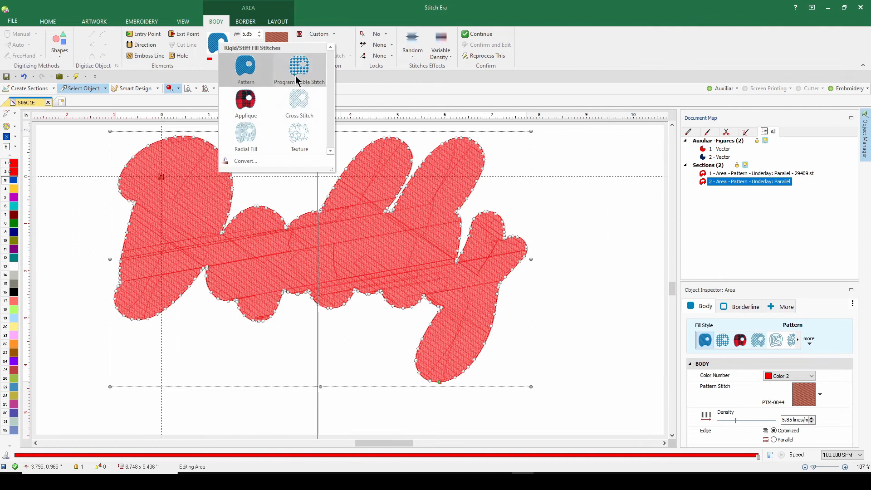
pyautogui.moveTo(299, 103)
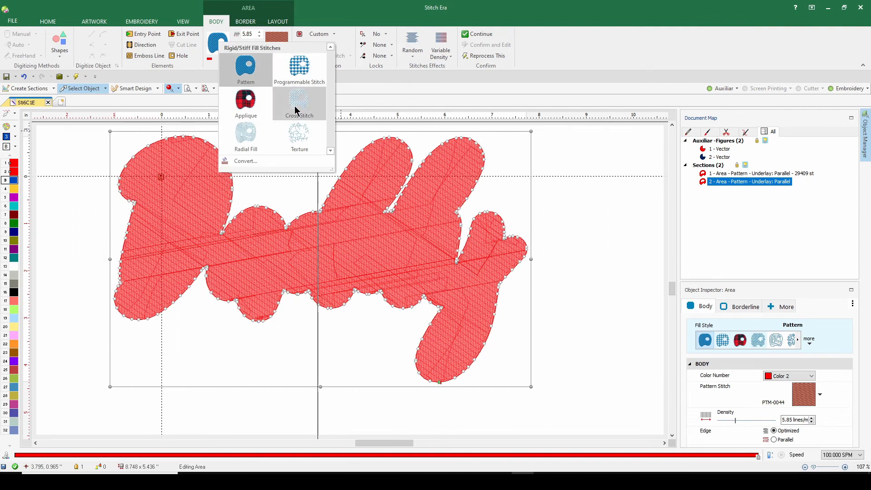
pyautogui.click(299, 105)
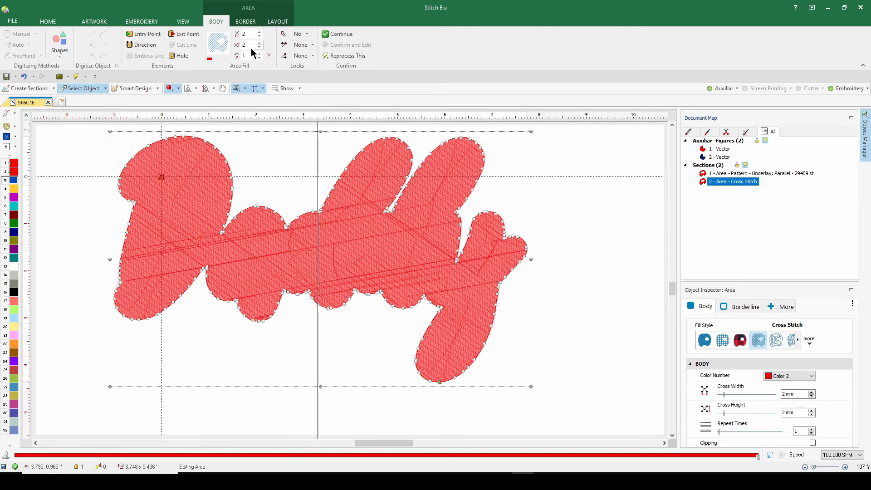
pyautogui.moveTo(257, 45)
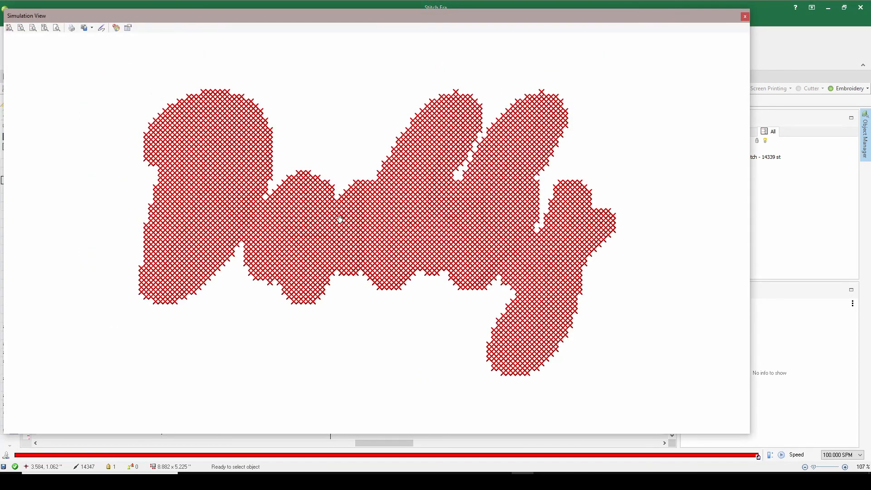
pyautogui.moveTo(142, 149)
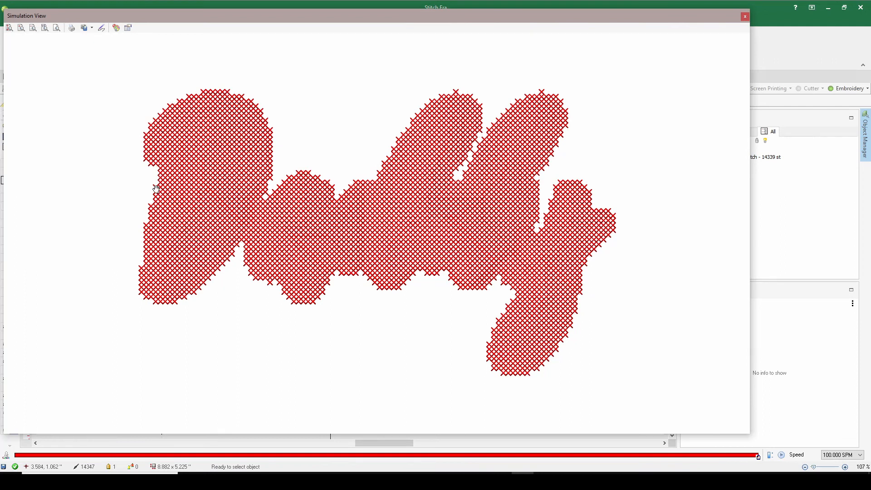
pyautogui.moveTo(703, 52)
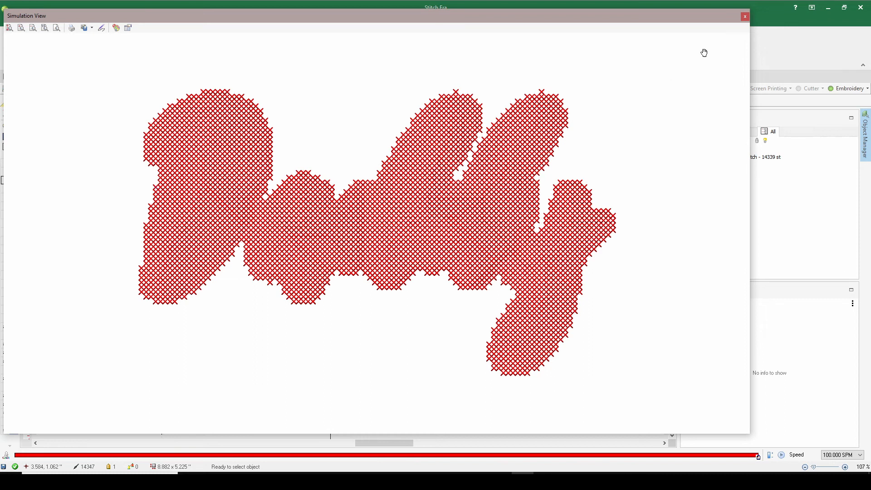
pyautogui.click(743, 15)
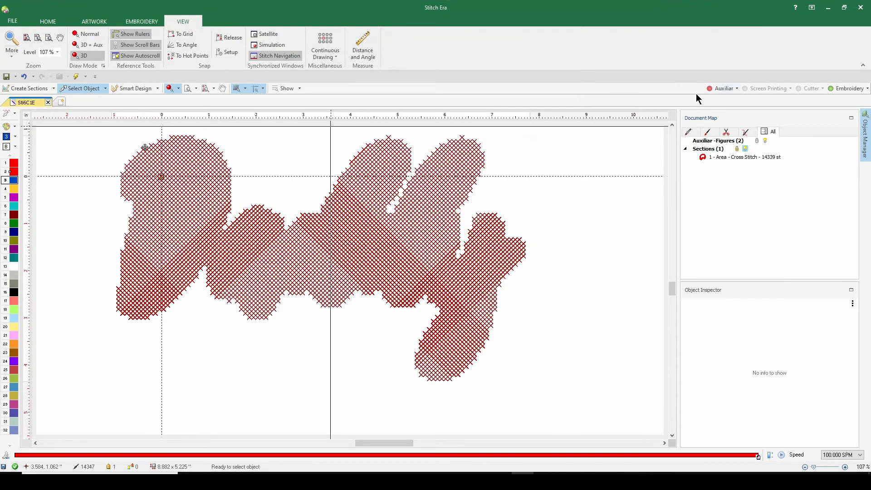
# - Show Auxiliar, convert 1 - Vector as borderline only, and set that path to Zig-Zag
pyautogui.click(685, 140)
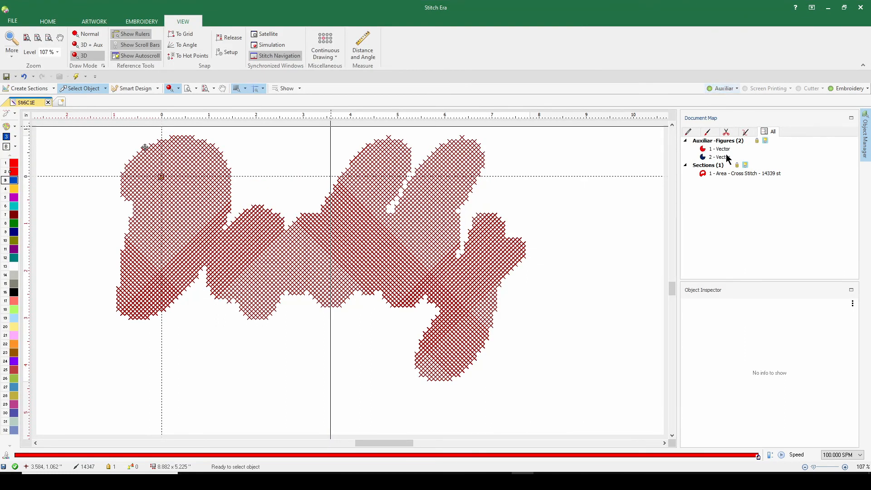
pyautogui.click(720, 149)
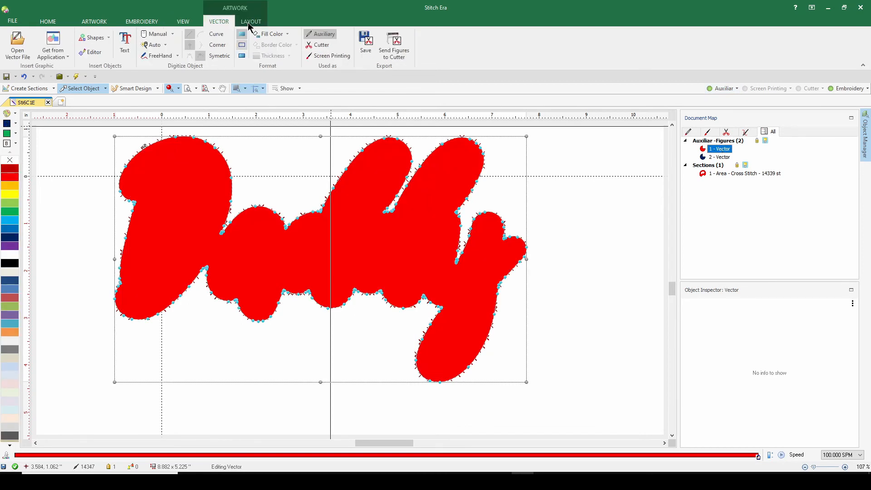
pyautogui.click(141, 22)
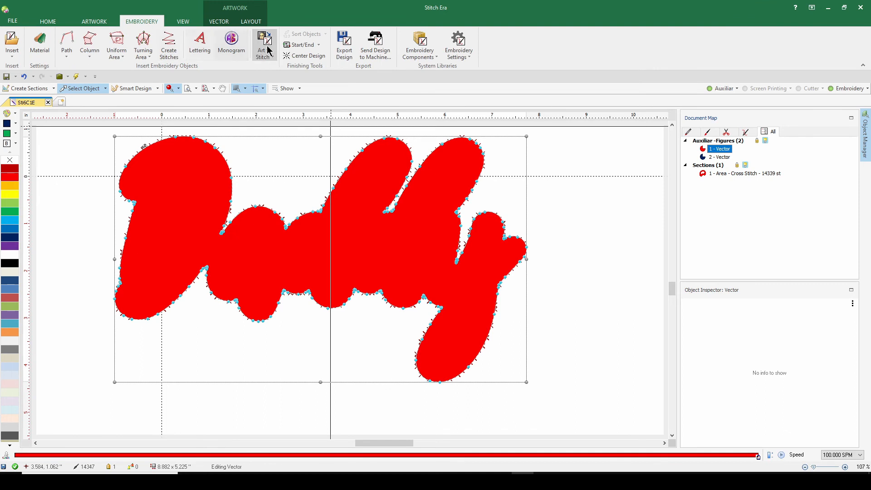
pyautogui.click(264, 44)
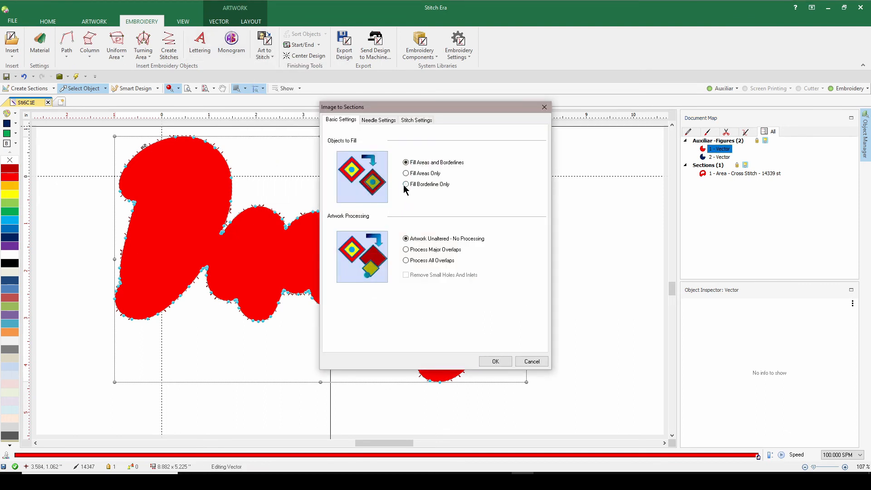
pyautogui.click(495, 361)
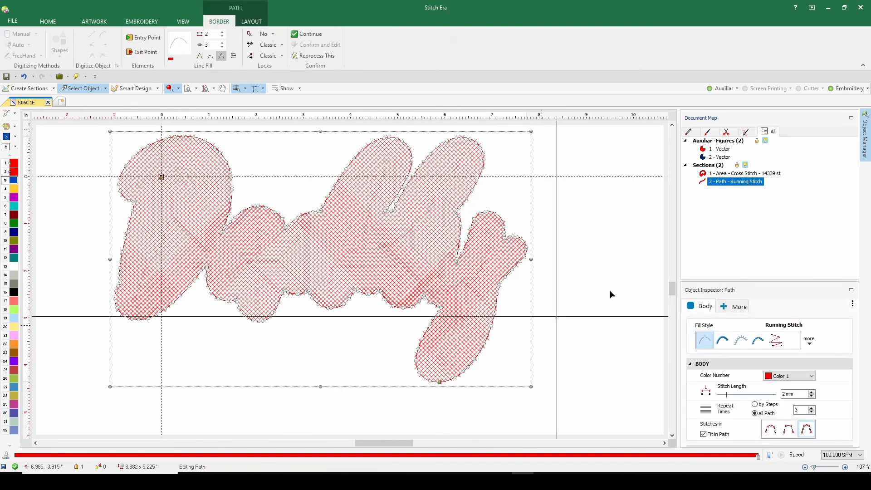
pyautogui.moveTo(723, 339)
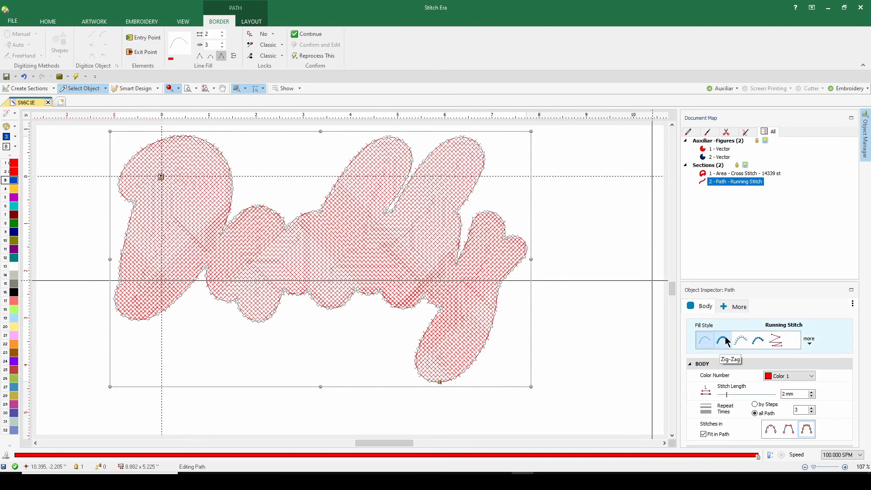
pyautogui.click(723, 340)
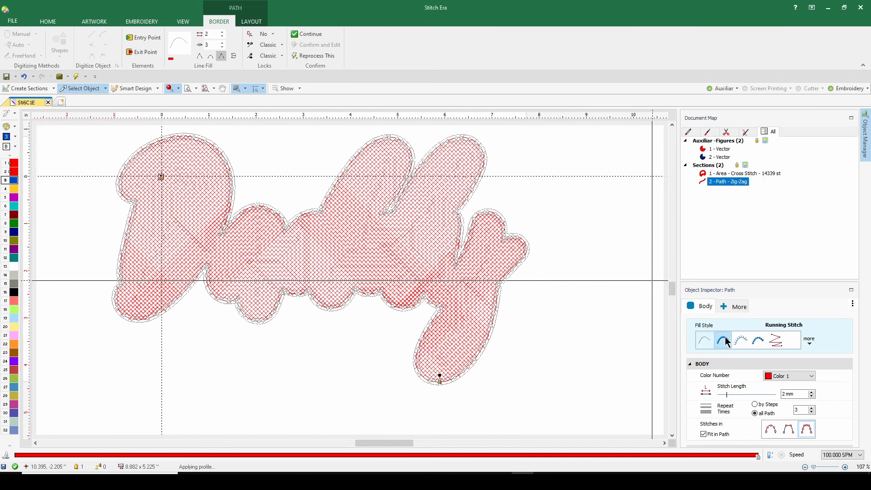